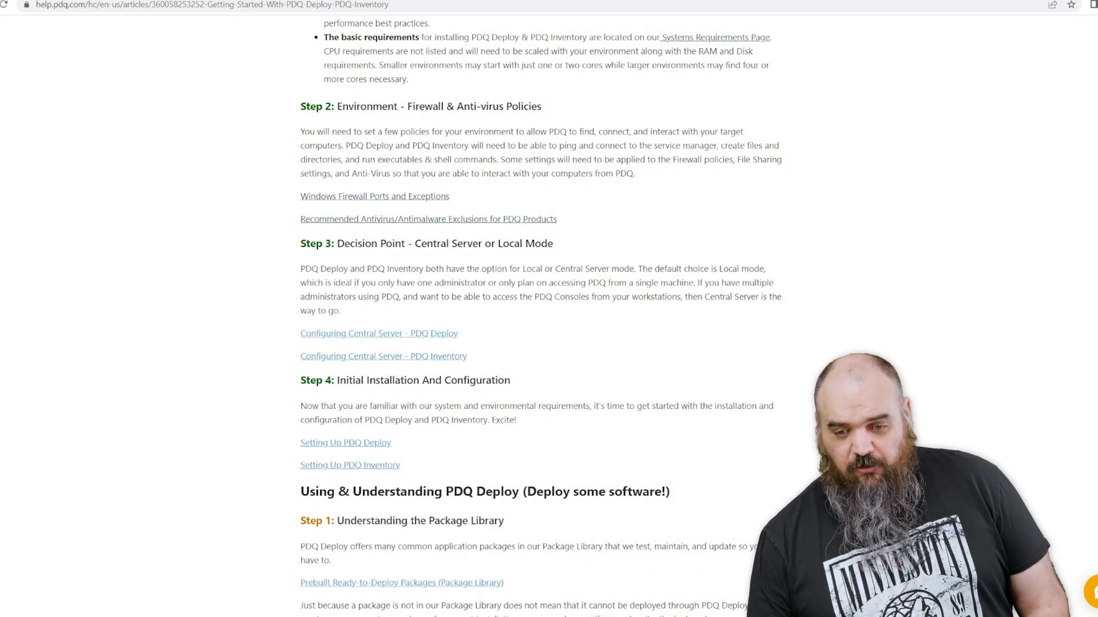
- Open the Windows Firewall Ports and Exceptions article and scroll through its port list
{"action": "left_click", "coordinate": [374, 196]}
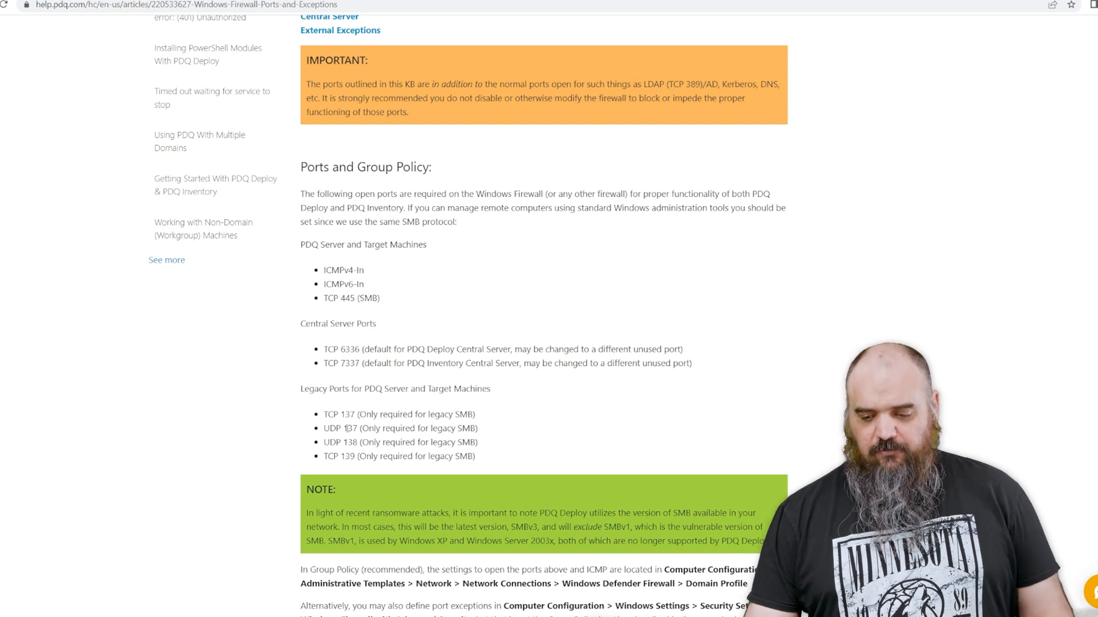
{"action": "scroll", "scroll_direction": "down", "scroll_amount": 3}
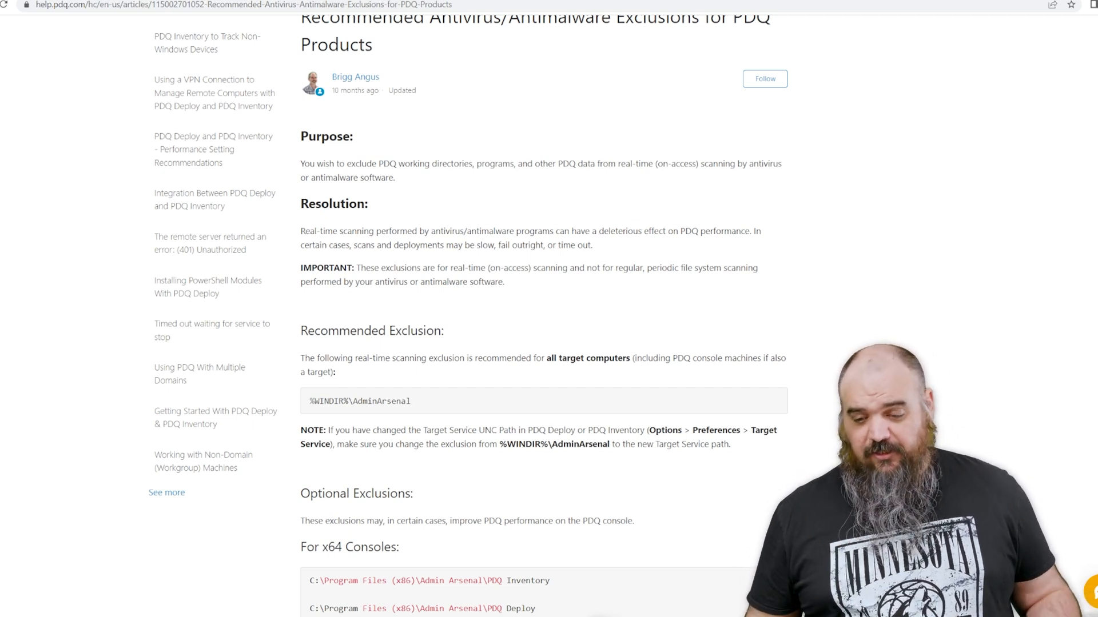
- Scroll the exclusions article to the Recommended Exclusion and For x64 Consoles paths
{"action": "scroll", "scroll_direction": "down", "scroll_amount": 3}
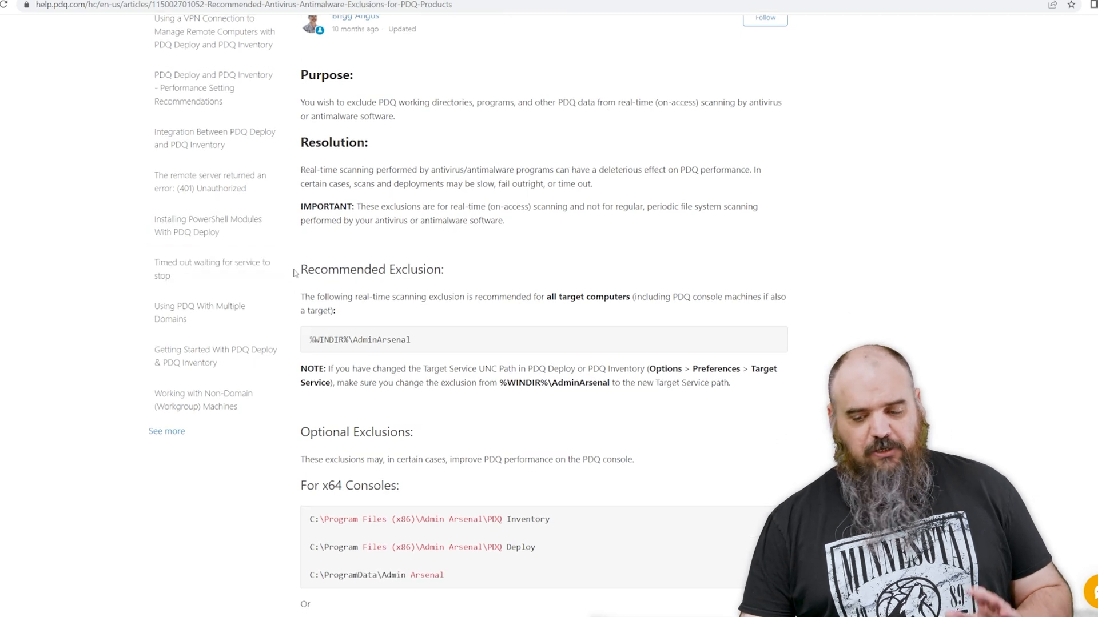
{"action": "scroll", "scroll_direction": "down", "scroll_amount": 3}
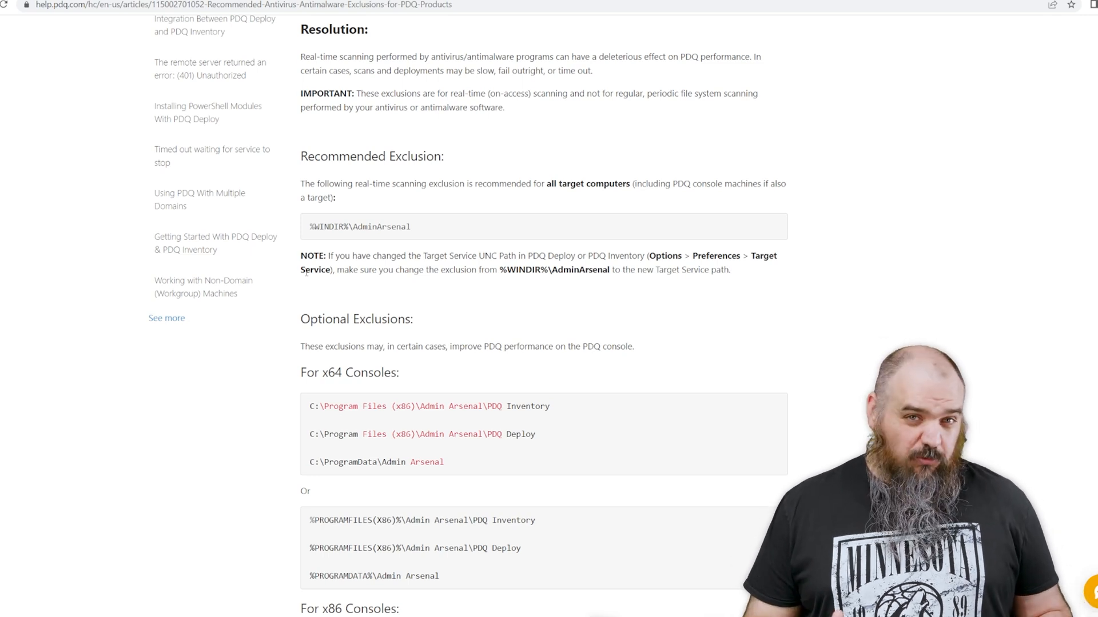
- Scroll past the x86 console paths and Other (Optional) Exclusions to the article's bottom
{"action": "scroll", "scroll_direction": "down", "scroll_amount": 3}
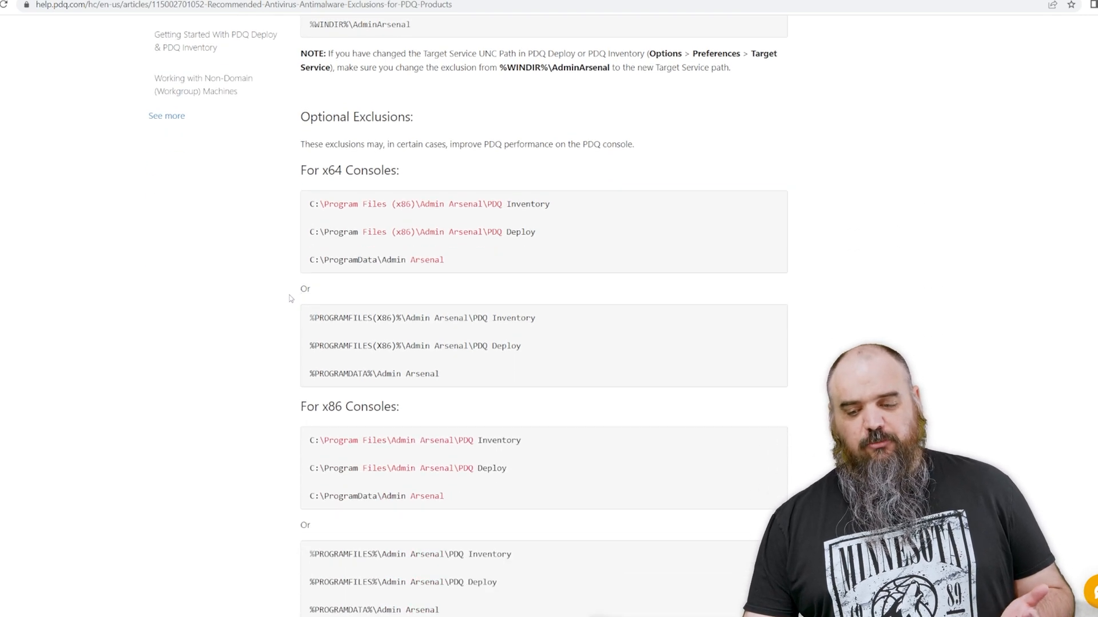
{"action": "scroll", "scroll_direction": "down", "scroll_amount": 3}
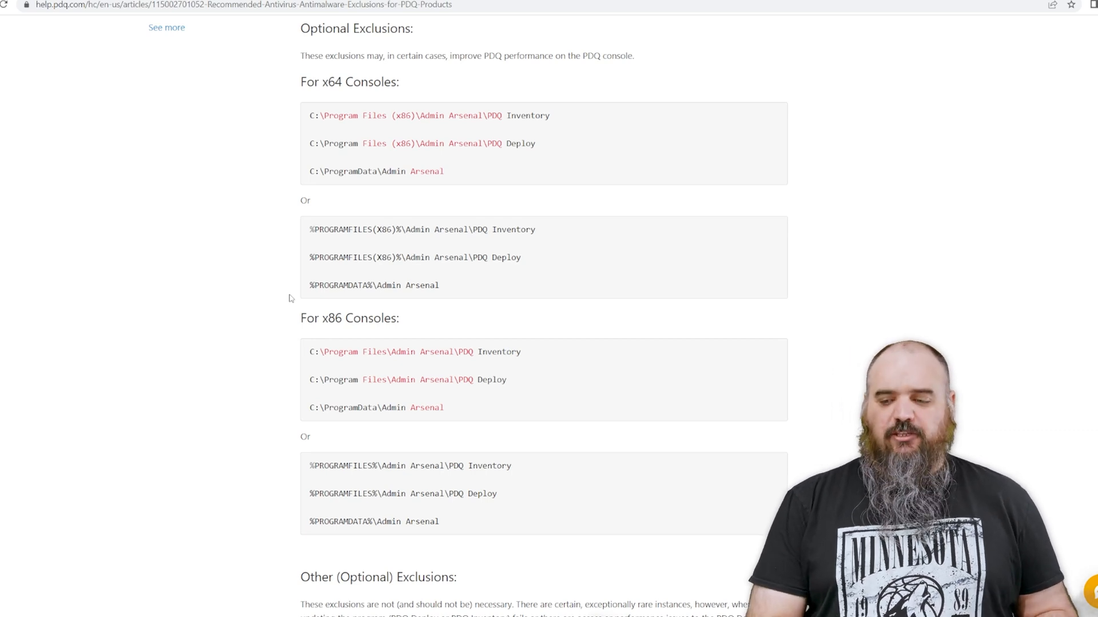
{"action": "scroll", "scroll_direction": "down", "scroll_amount": 3}
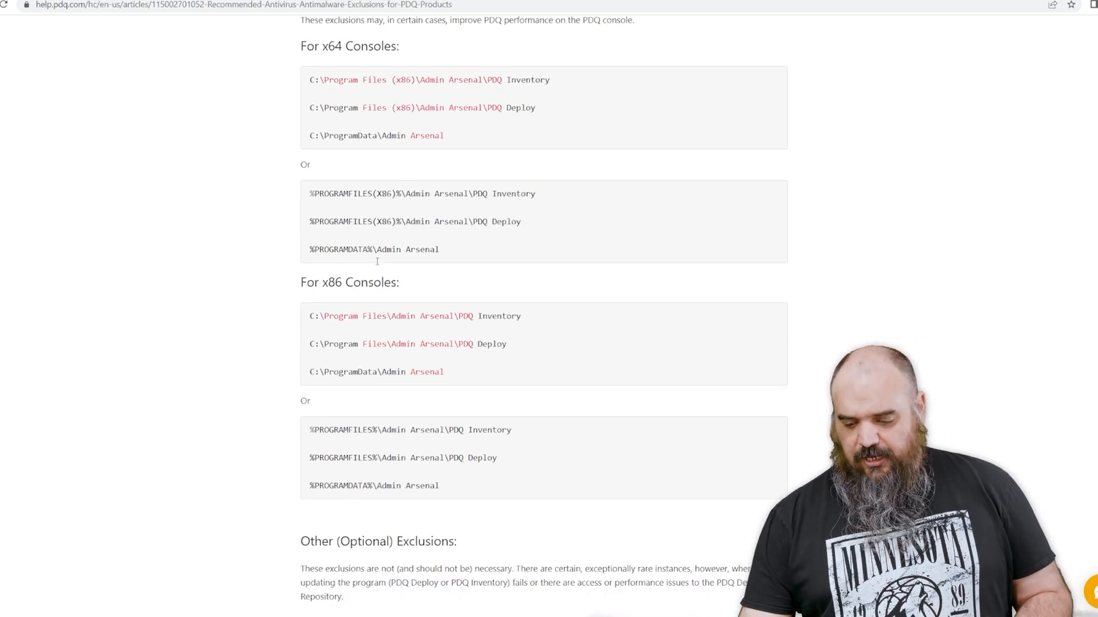
{"action": "scroll", "scroll_direction": "down", "scroll_amount": 3}
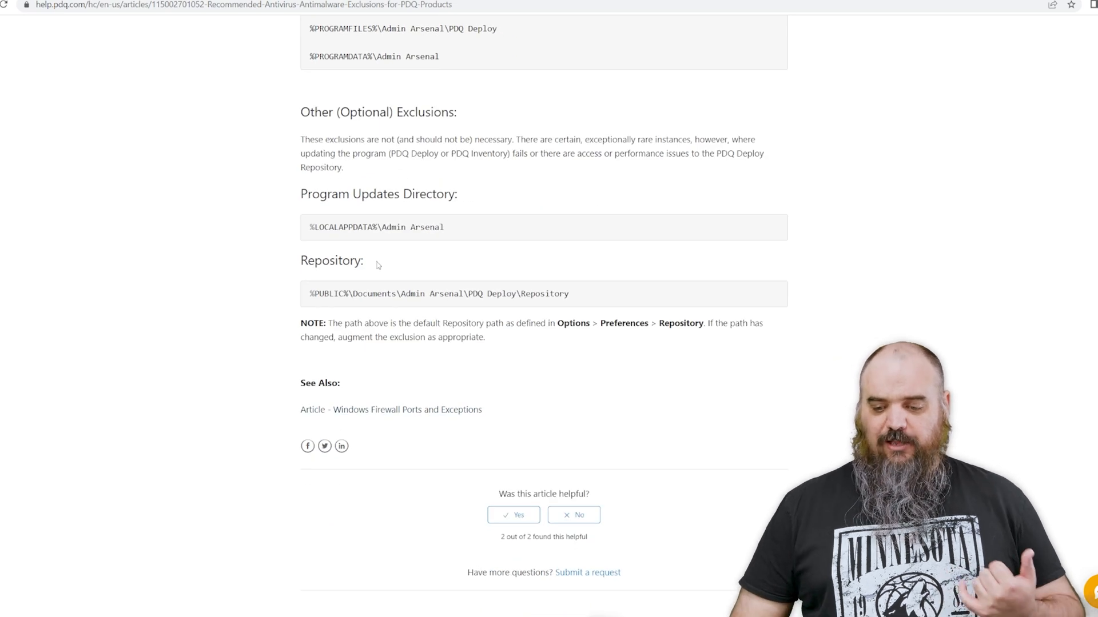